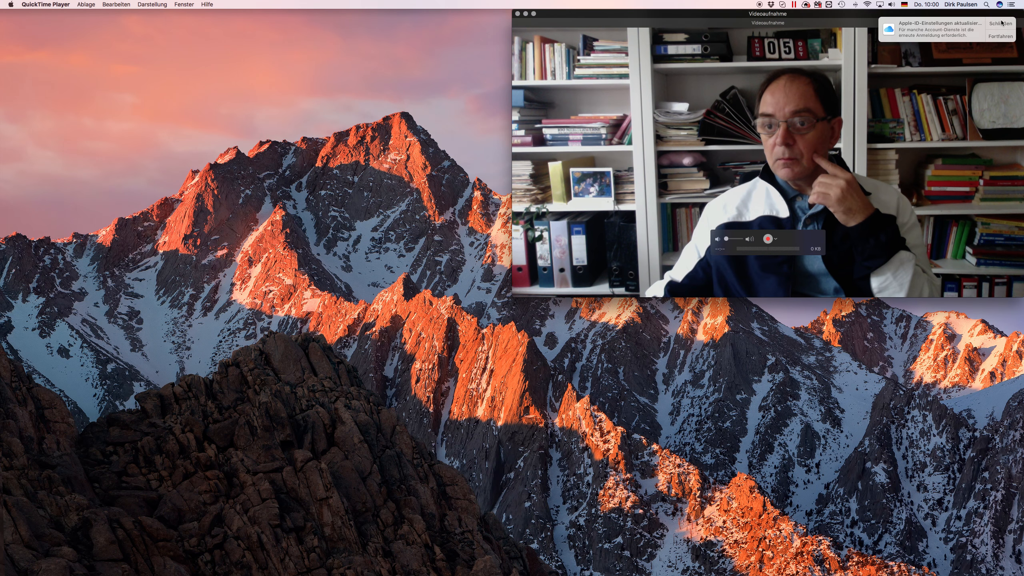
Step: Dismiss the Apple ID notification and start the QuickTime webcam video recording
left_click(1000, 23)
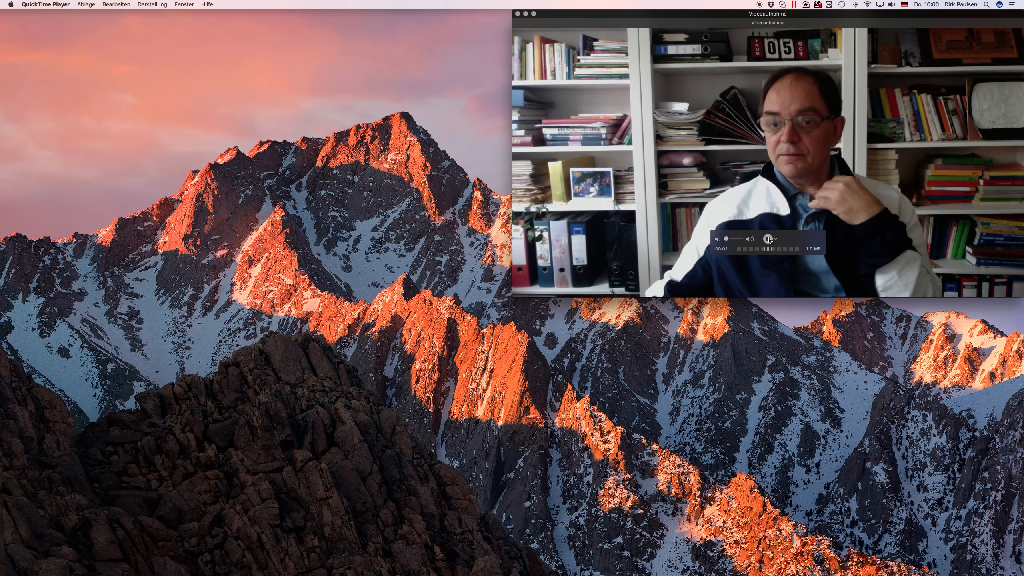
left_click(768, 239)
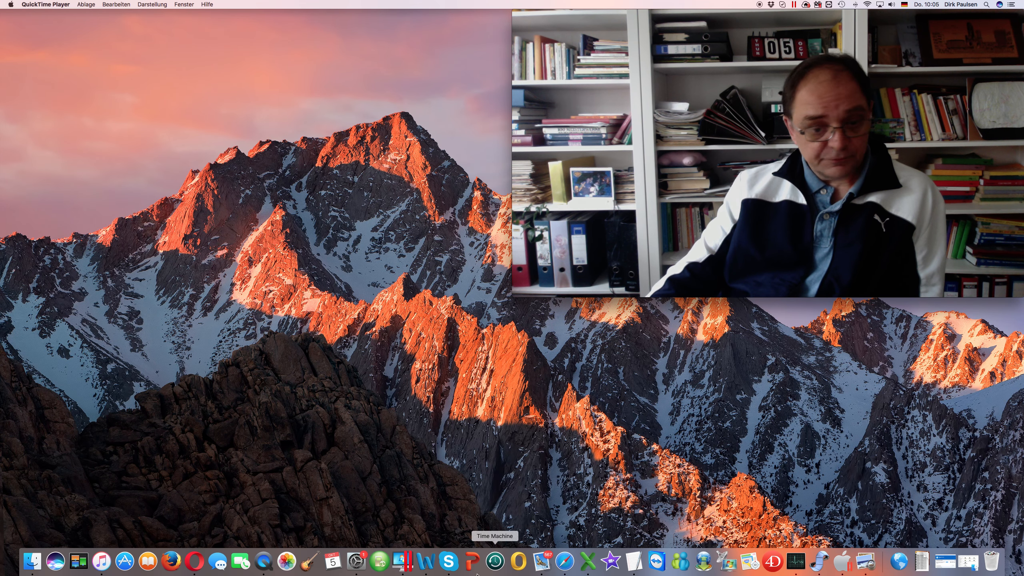
mouse_move(425, 567)
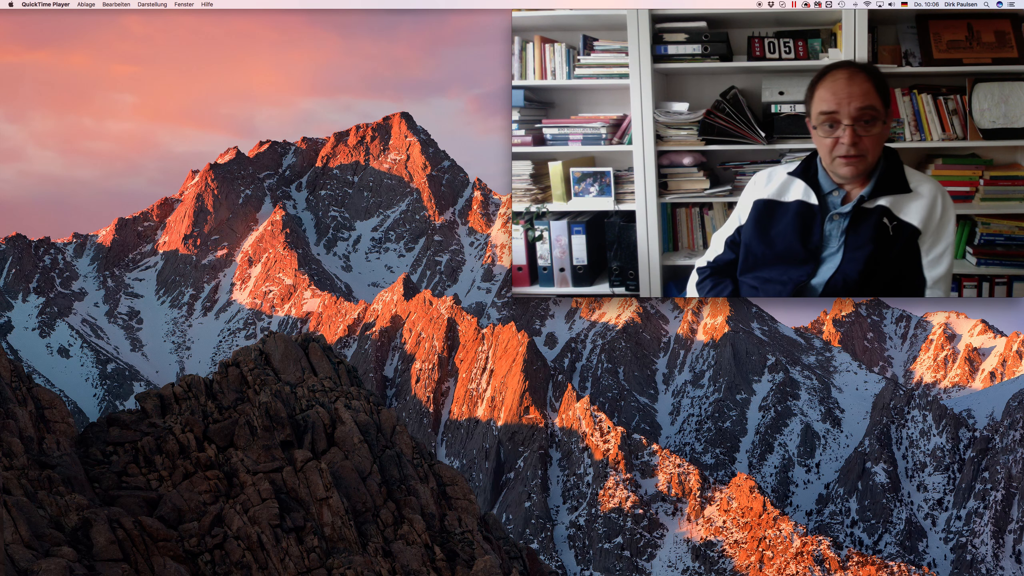
mouse_move(790, 347)
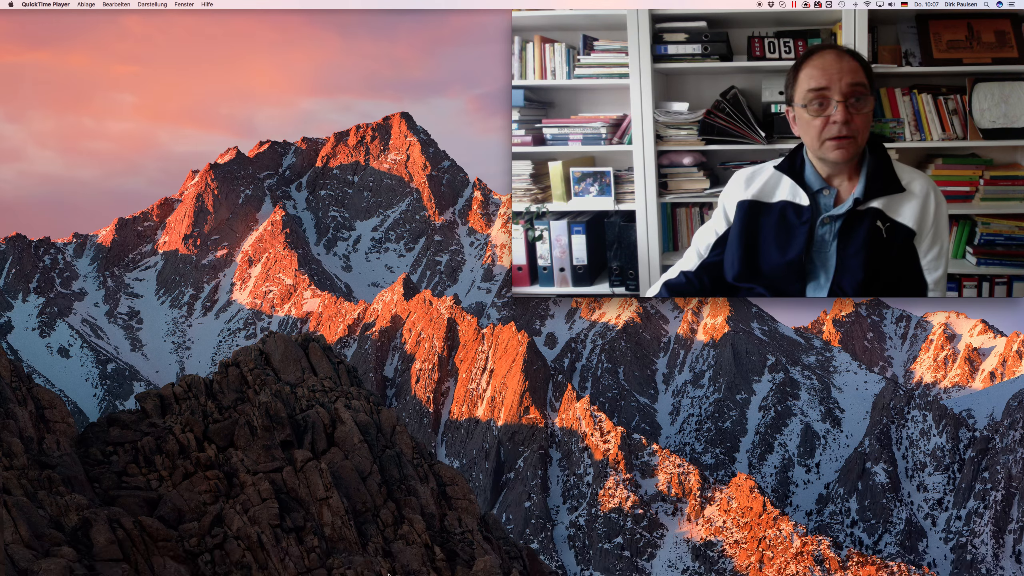
mouse_move(447, 562)
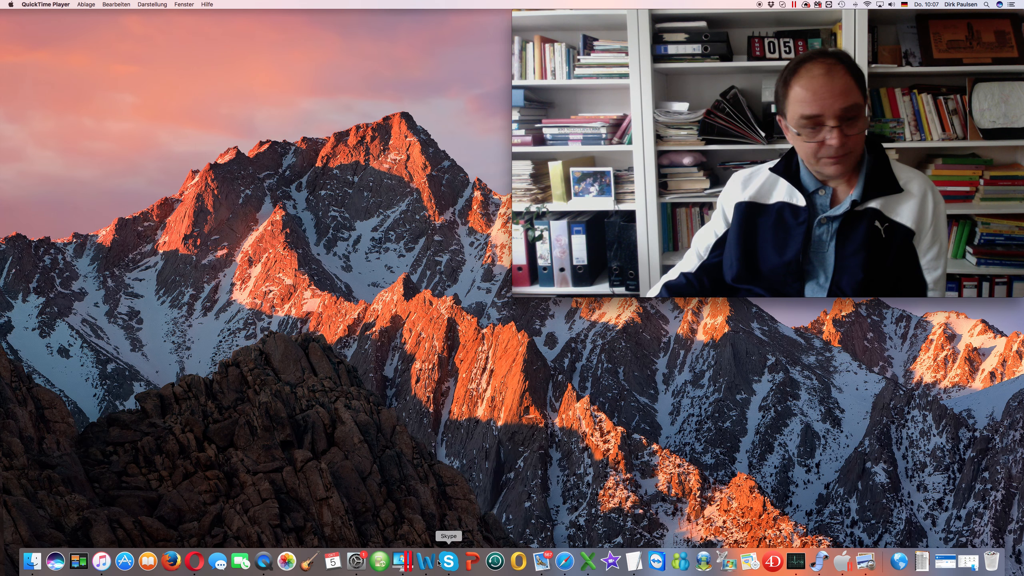
Step: Open 'Germany Big Competition History.docx' from Word's recent documents in the Dock
right_click(426, 563)
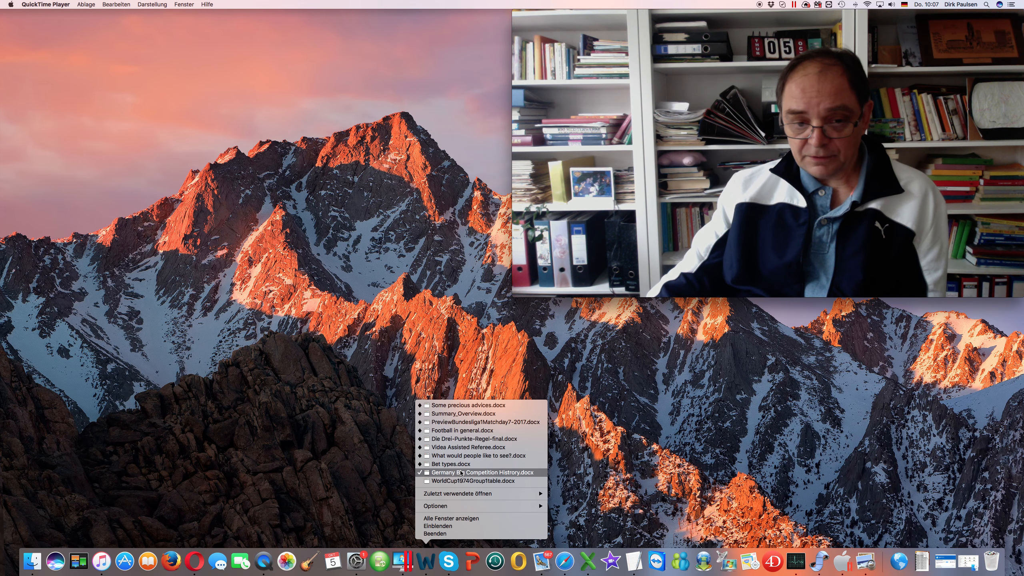
left_click(483, 472)
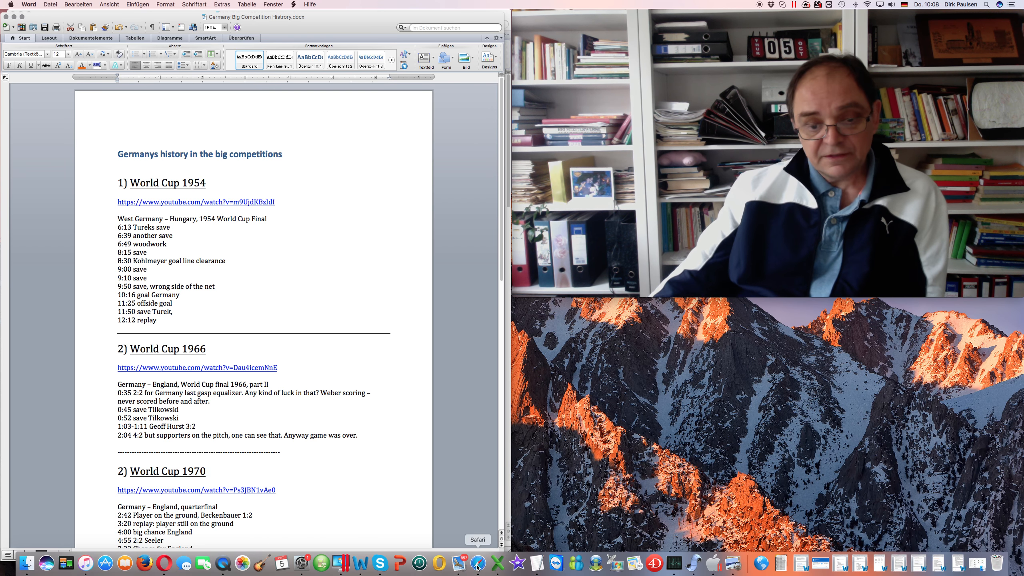
Step: Show Safari's list of open windows from its Dock icon
right_click(478, 567)
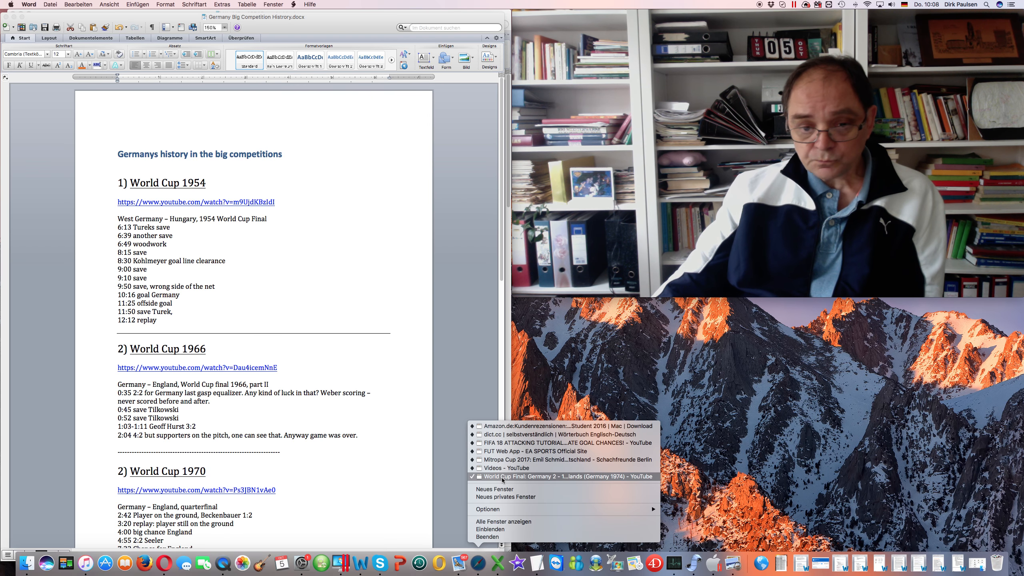
Step: Show the 1974 final video, switch to the West Germany – Hungary 1954 tab, then return to the Word document
left_click(563, 477)
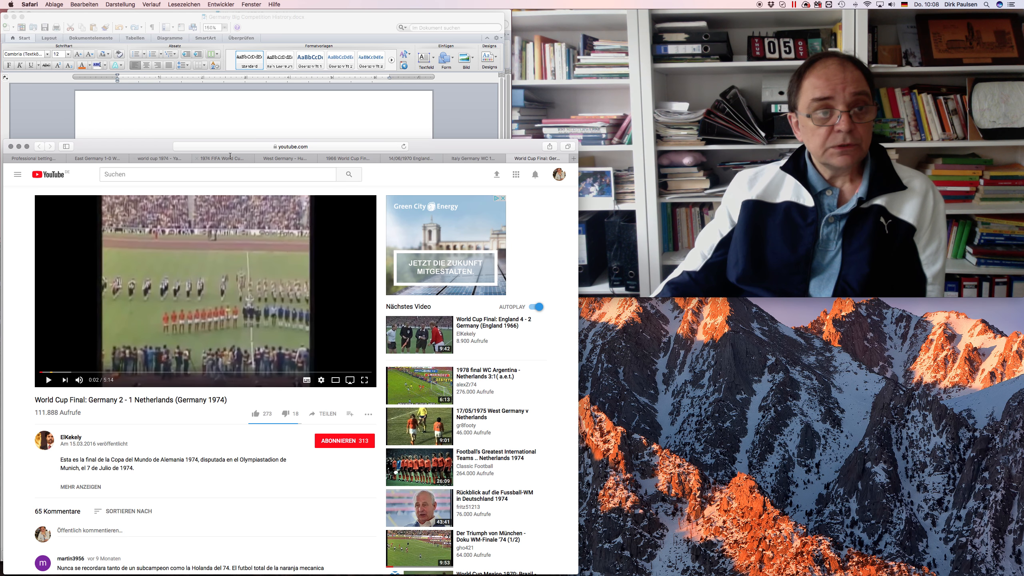
mouse_move(327, 161)
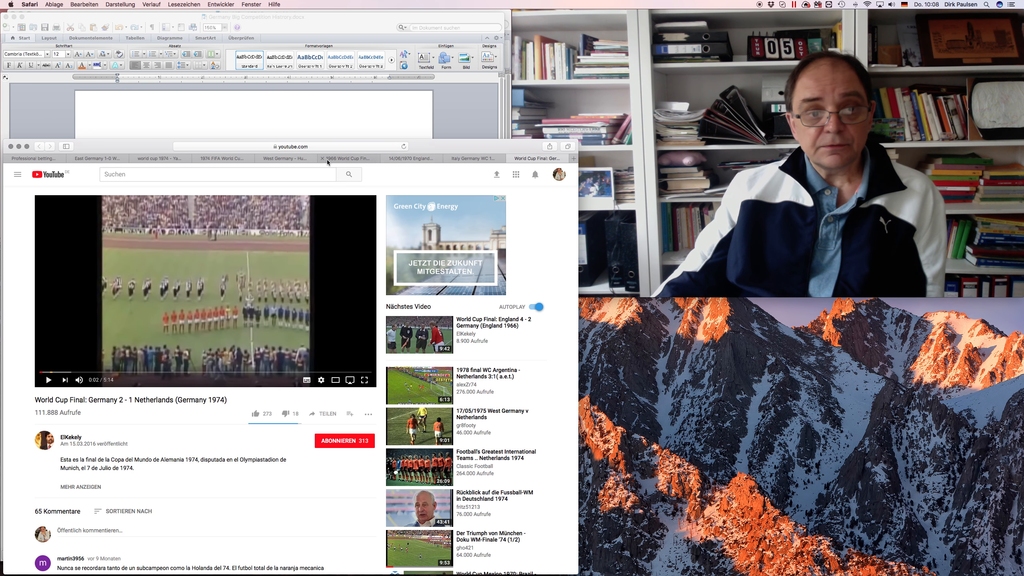
left_click(284, 158)
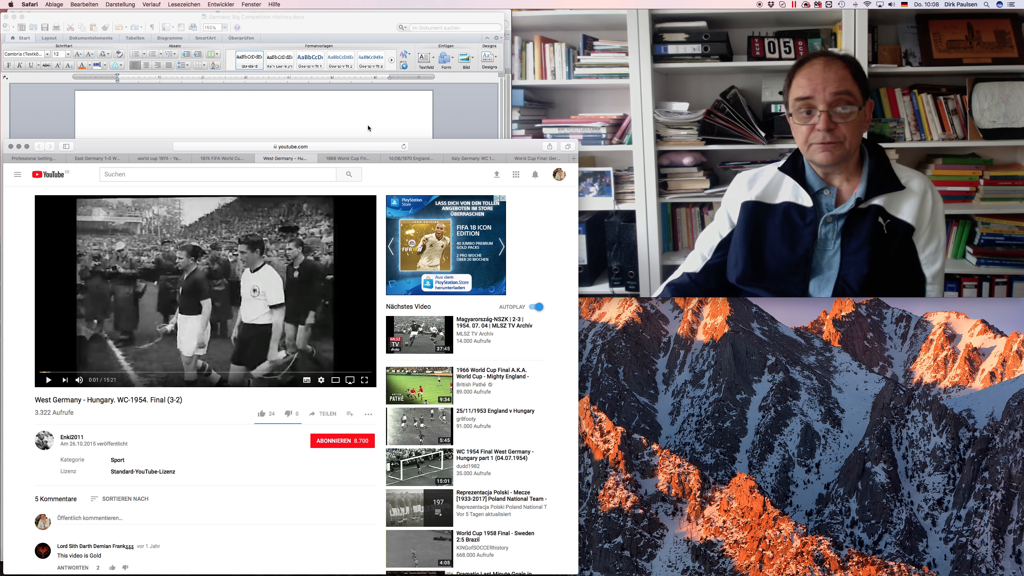
left_click(252, 17)
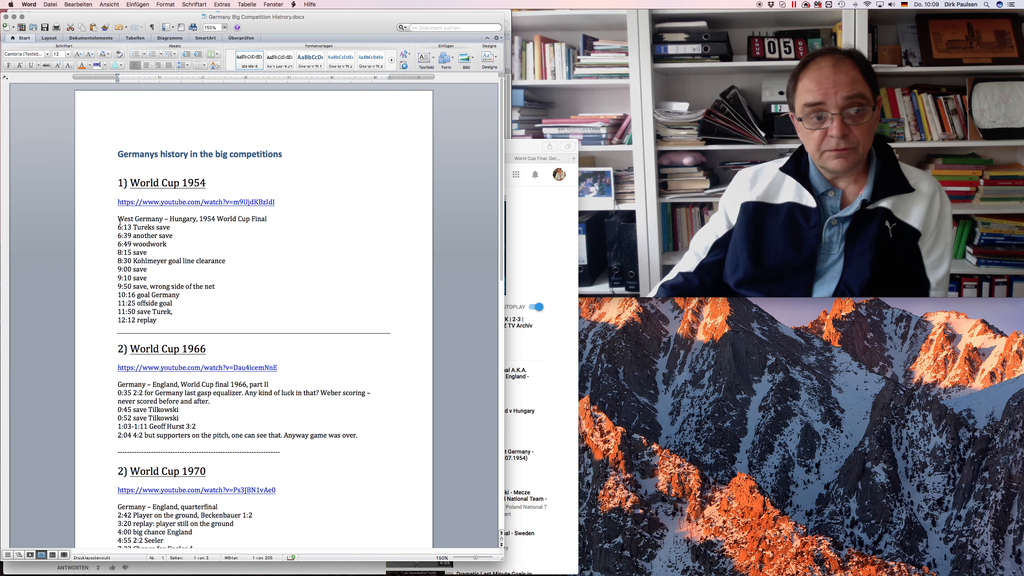
mouse_move(549, 353)
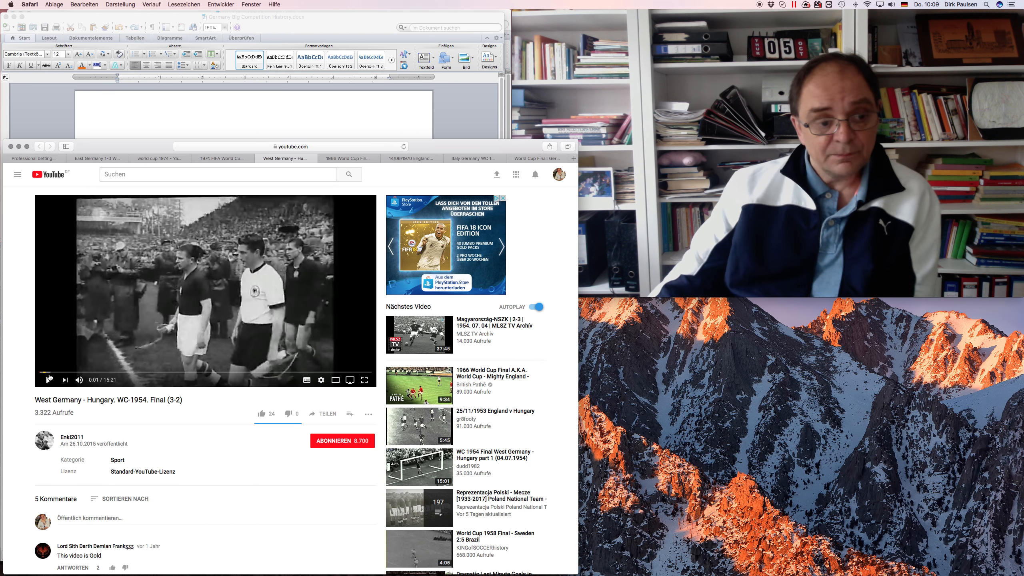
Step: Play the 1954 West Germany–Hungary final video and skip ahead to about 6:46
left_click(252, 17)
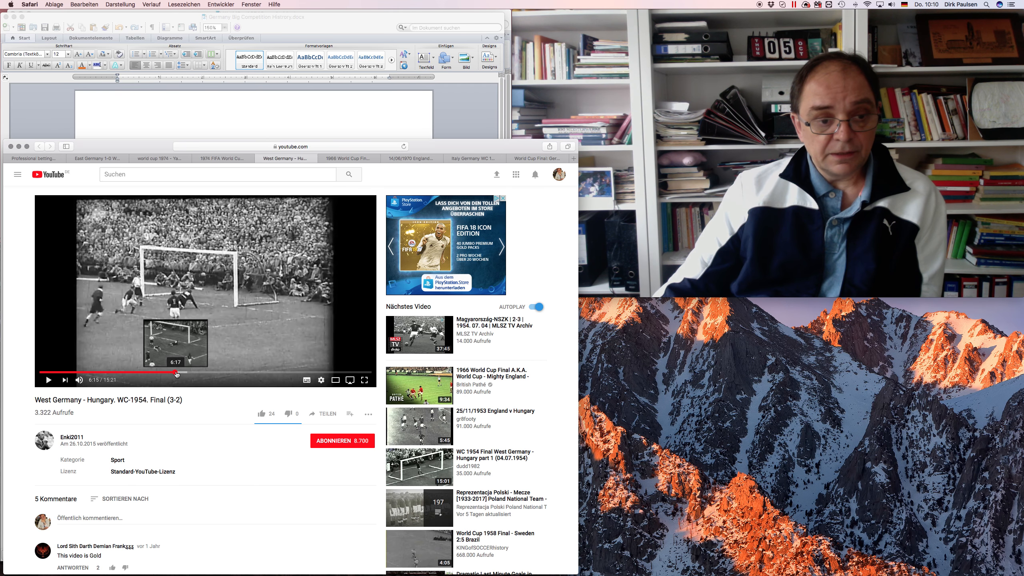
left_click(178, 373)
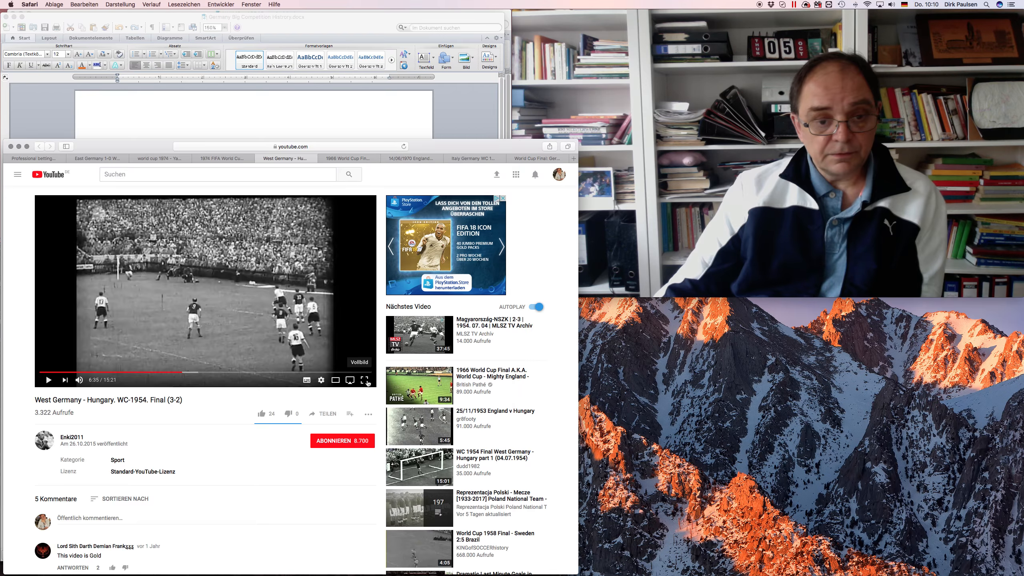
left_click(253, 16)
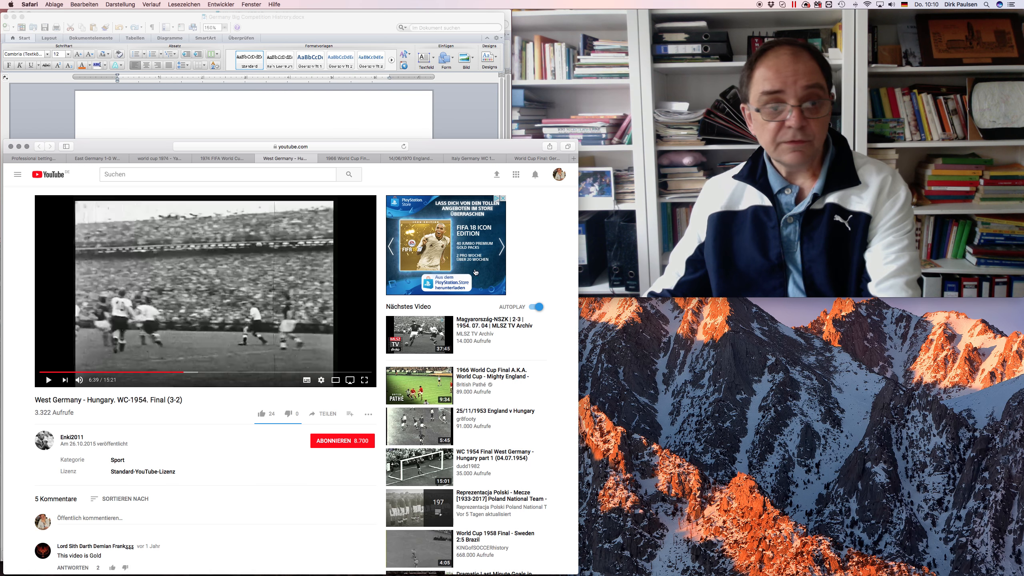
mouse_move(185, 376)
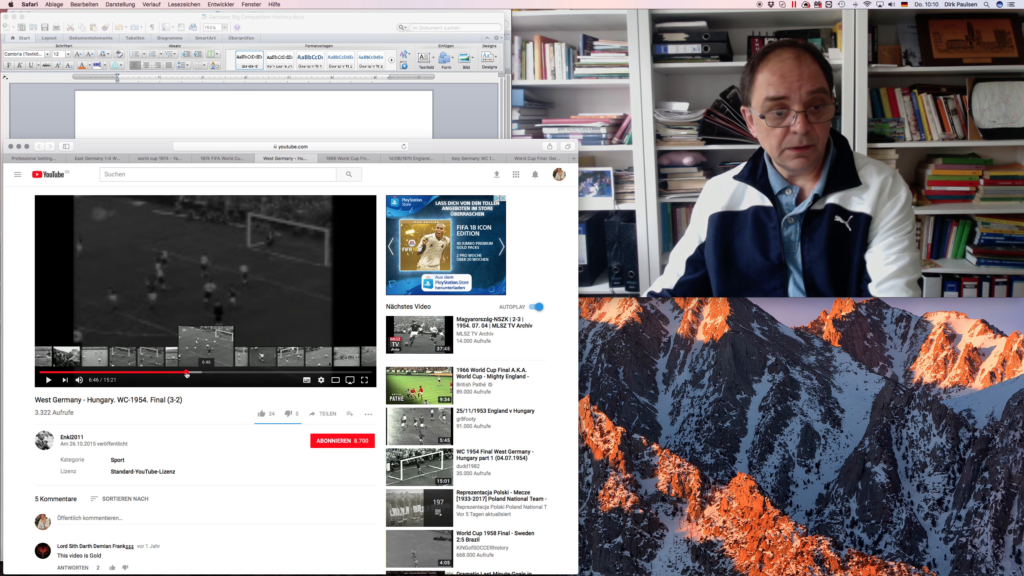
Step: Seek forward in the 1954 final footage to a later moment in the match
left_click(48, 379)
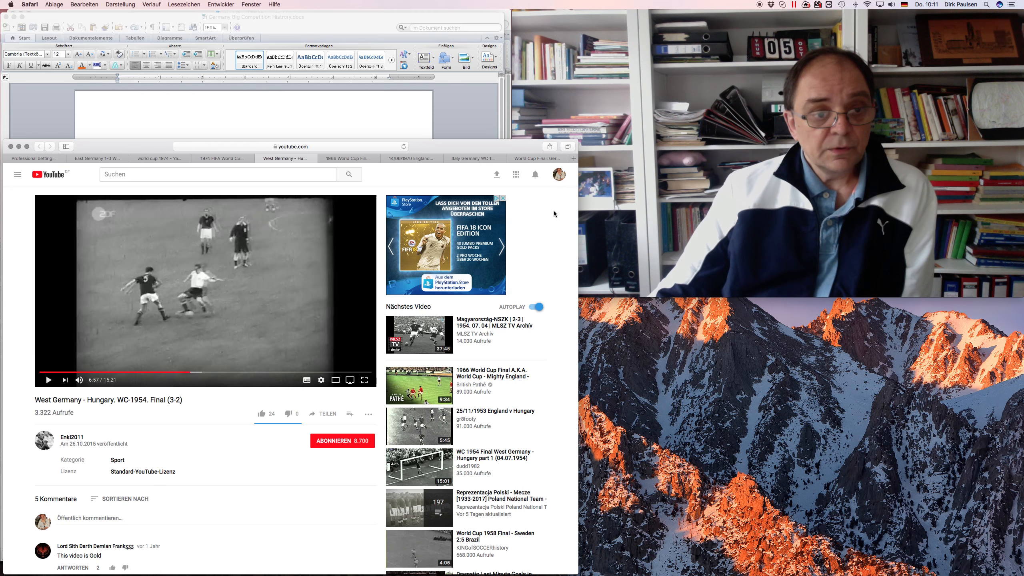
mouse_move(190, 374)
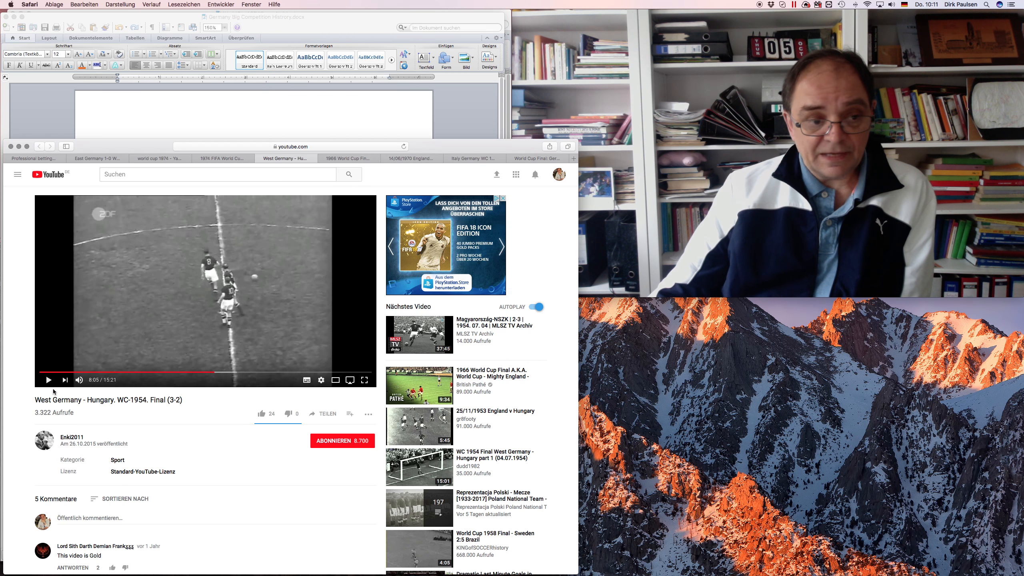
mouse_move(49, 381)
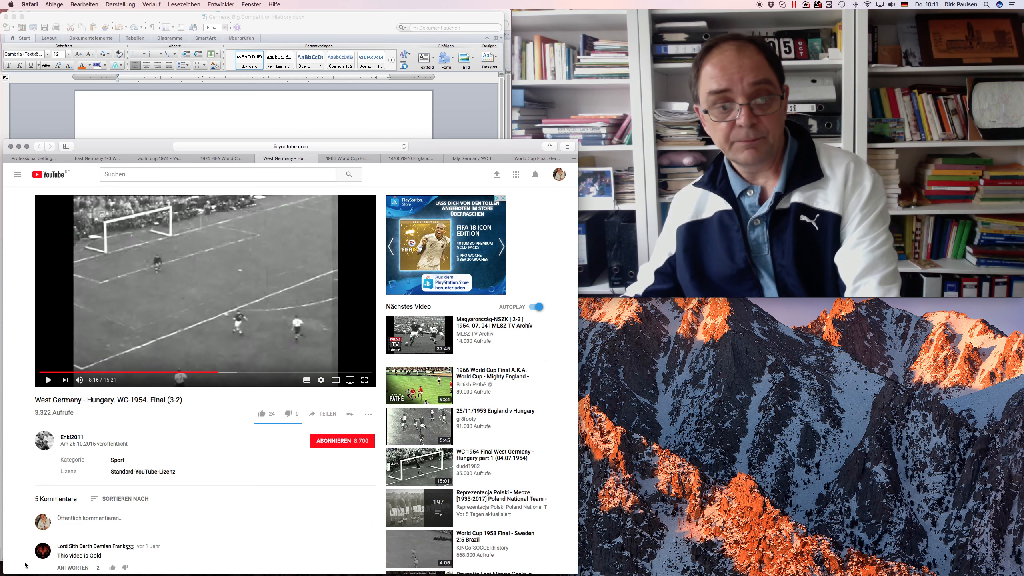
mouse_move(364, 380)
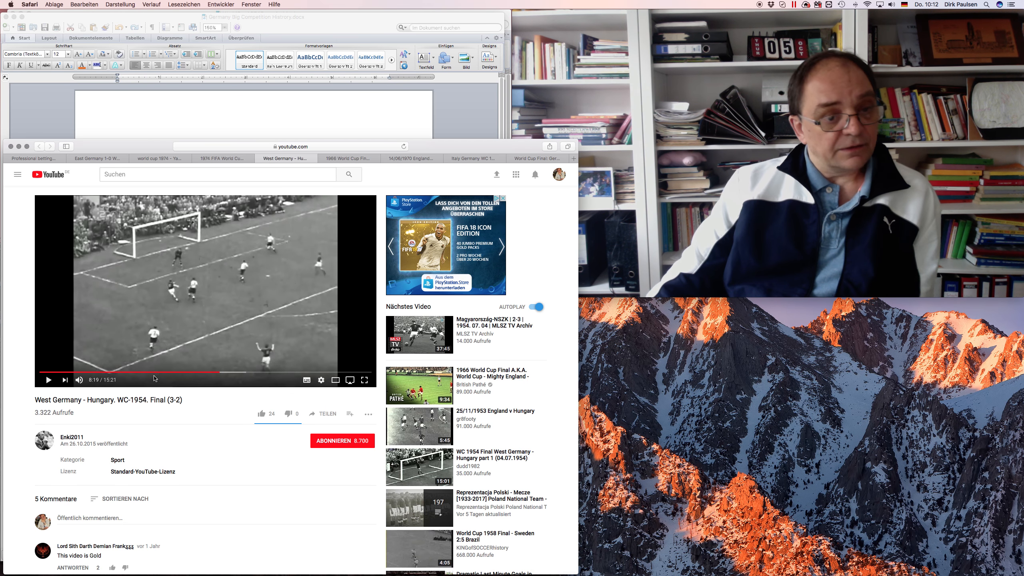
mouse_move(220, 372)
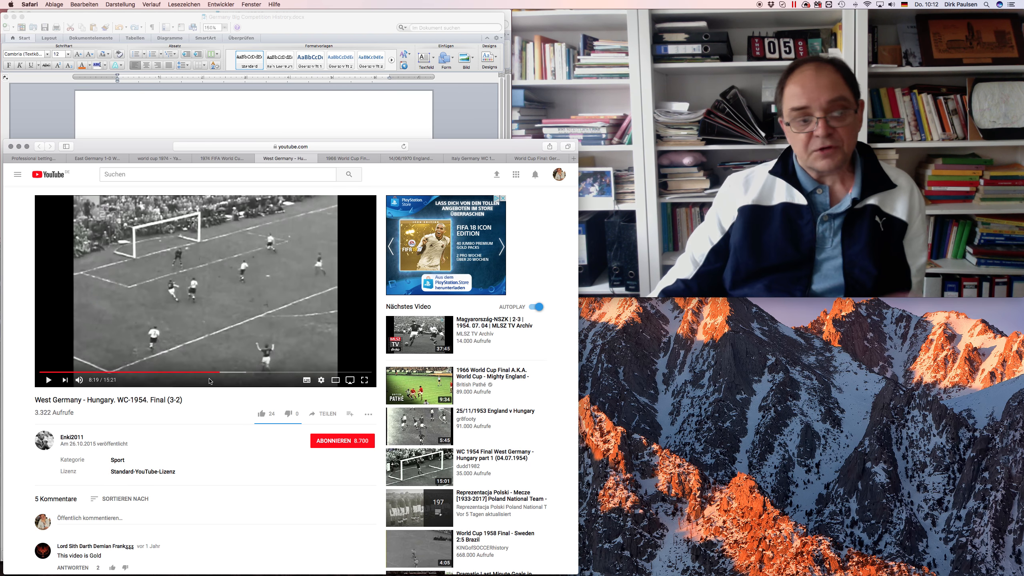
mouse_move(221, 375)
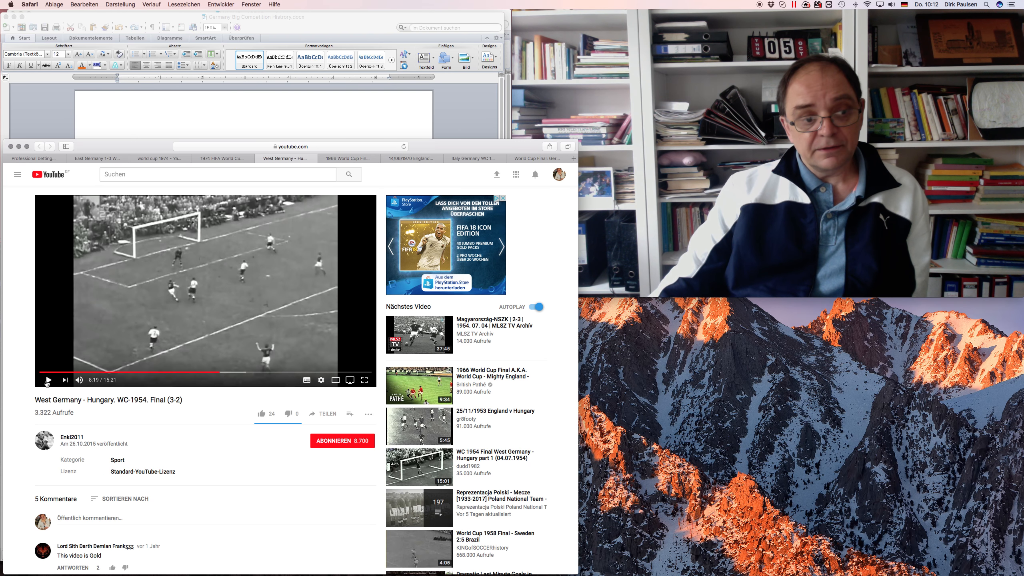
Step: Resume the 1954 final footage and jump ahead to about 8:28
left_click(255, 17)
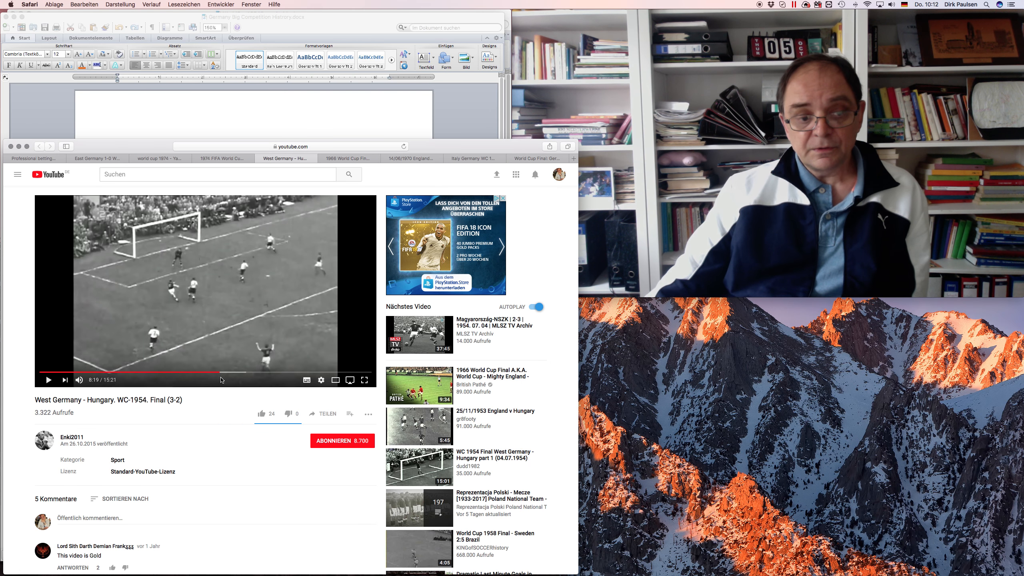
mouse_move(223, 375)
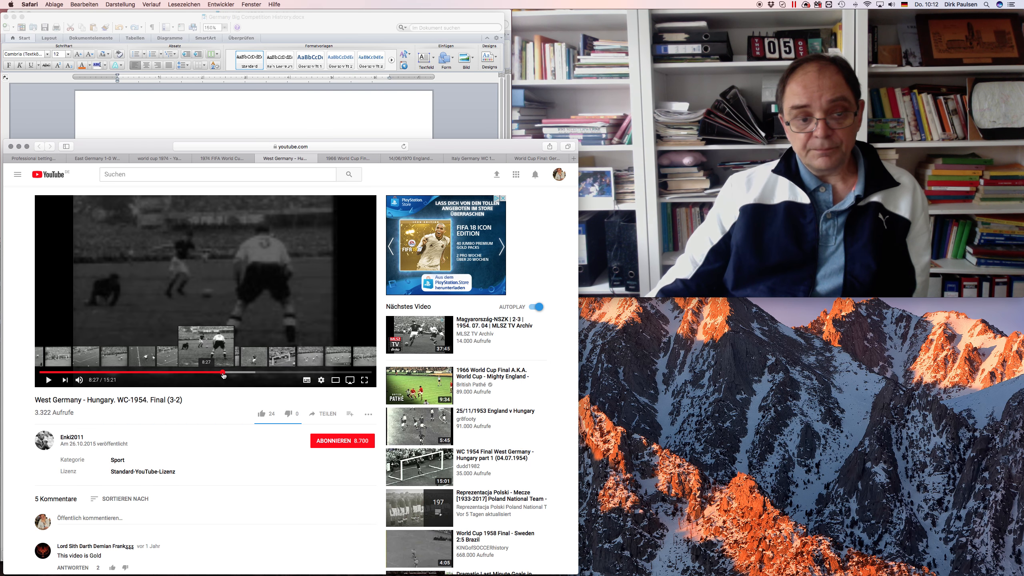
left_click(48, 379)
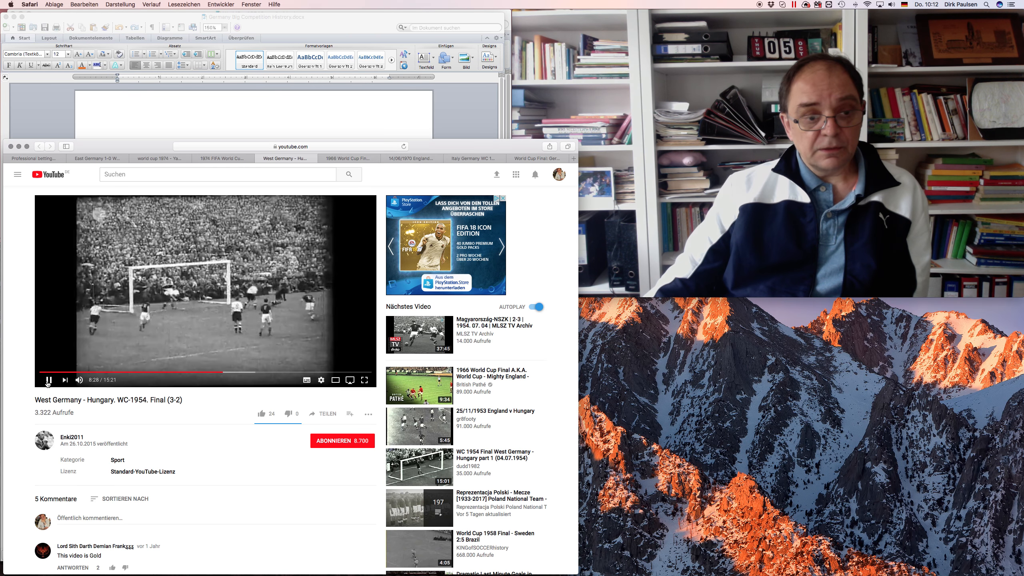